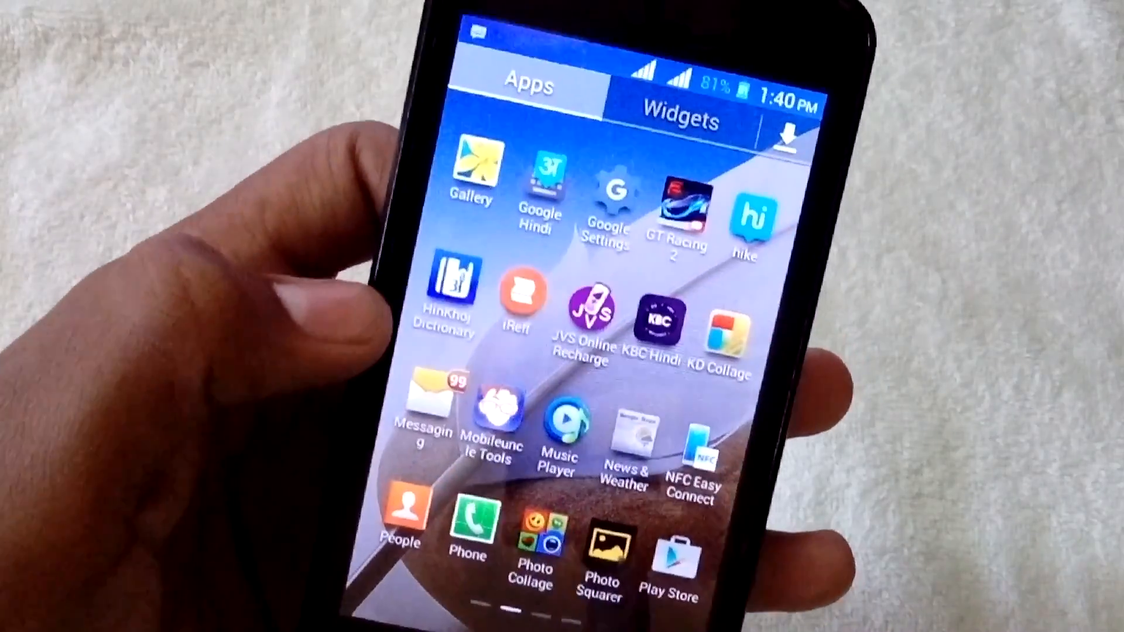
scroll("left", 3)
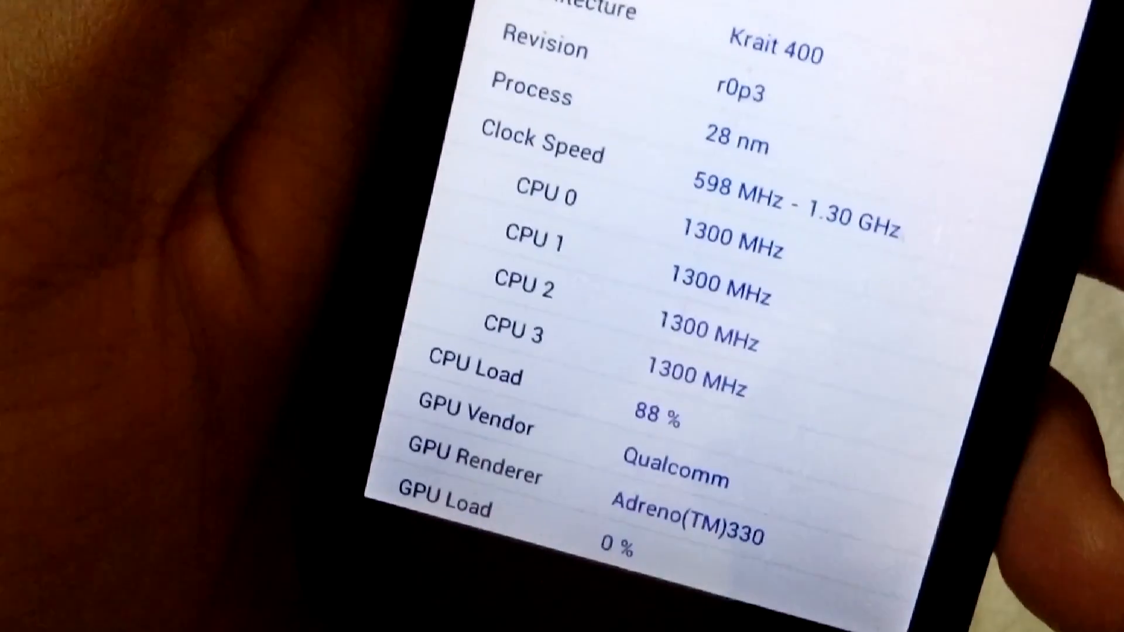
scroll("down", 3)
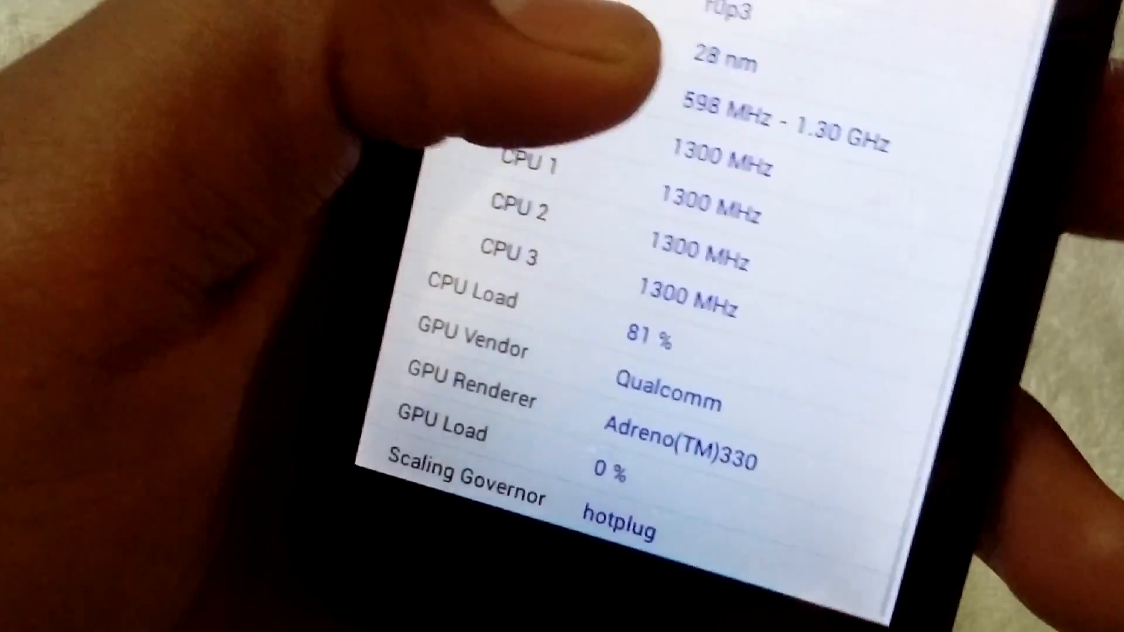